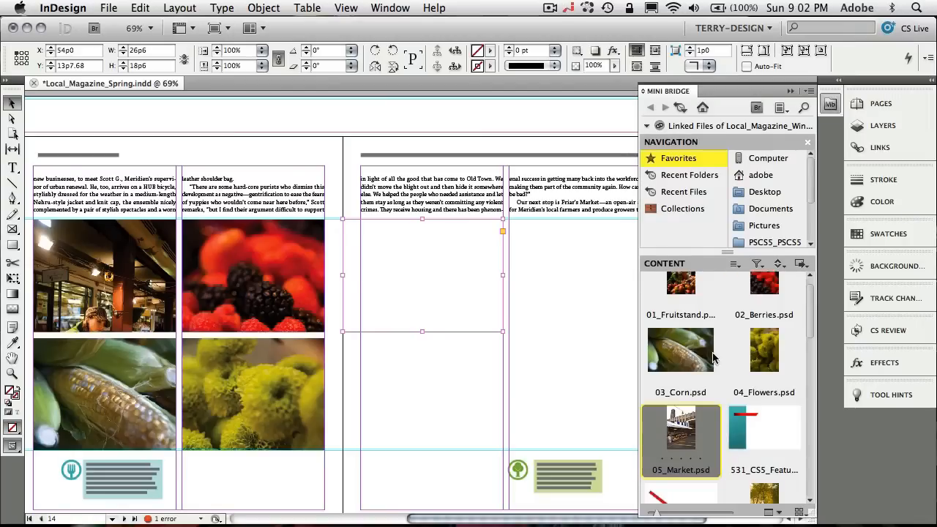
{"action": "mouse_move", "coordinate": [685, 430]}
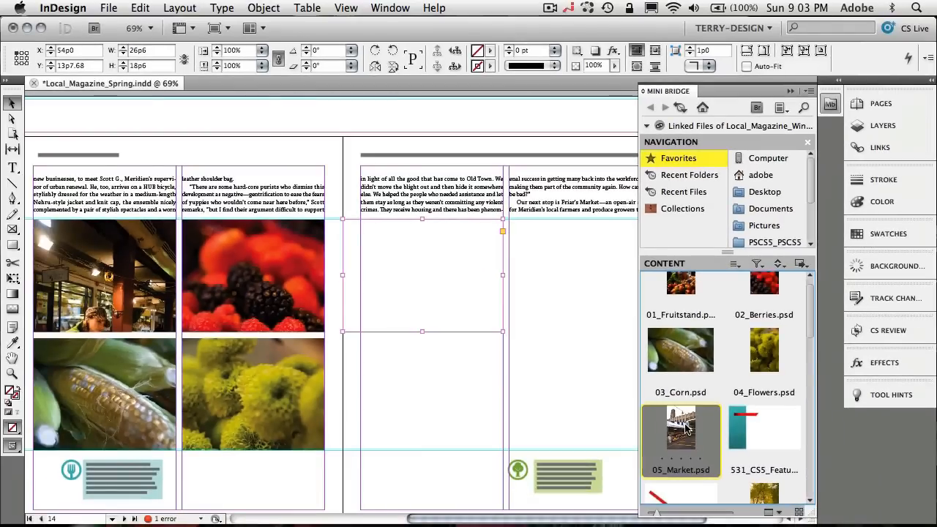
Drag 05_Market.psd from the Mini Bridge Content pane onto the right-hand page.
{"action": "left_click_drag", "start_coordinate": [681, 430], "coordinate": [430, 266]}
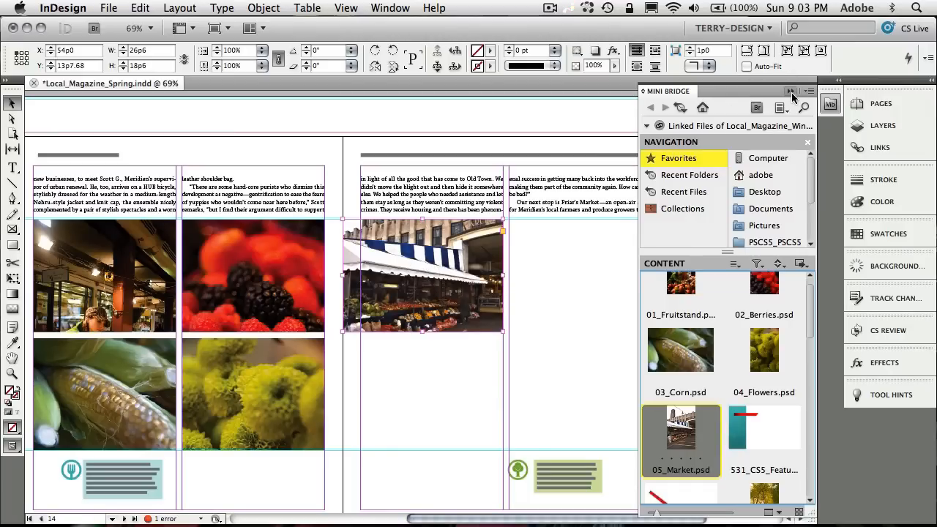
Put away Mini Bridge and stretch the market photo frame to about 38p0 by 26p6.
{"action": "left_click", "coordinate": [790, 97]}
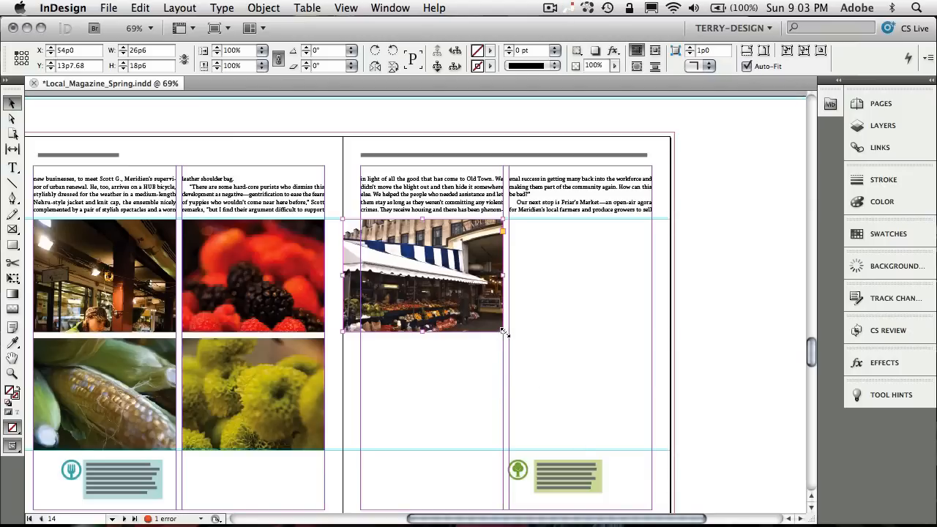
{"action": "left_click_drag", "start_coordinate": [503, 333], "coordinate": [557, 364]}
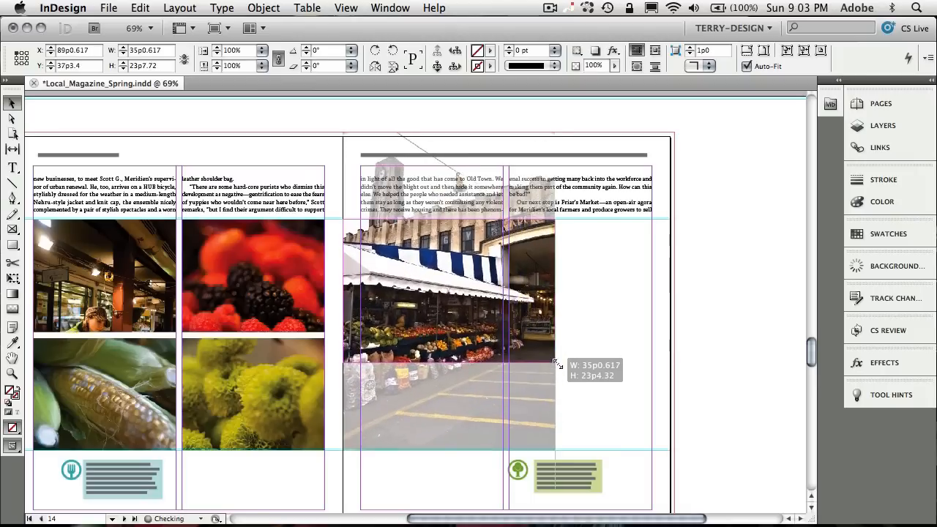
{"action": "left_click_drag", "start_coordinate": [555, 363], "coordinate": [574, 379]}
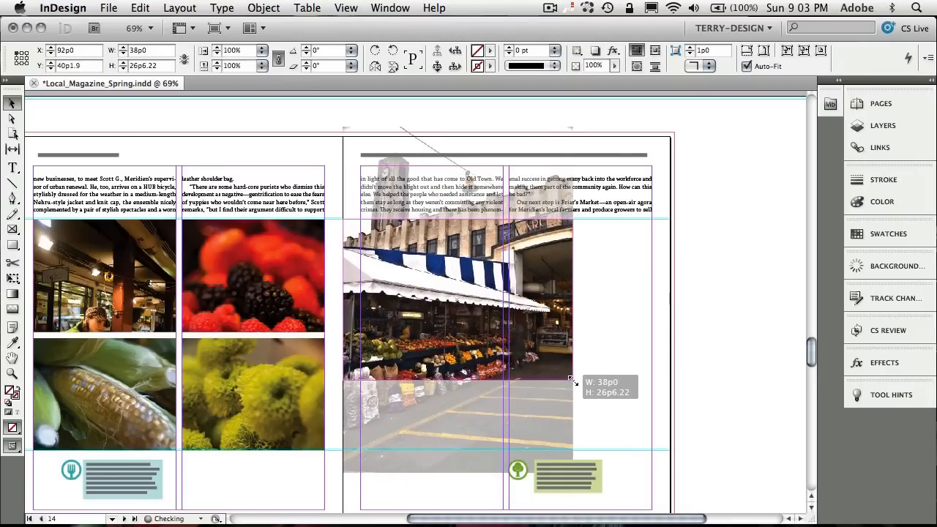
{"action": "left_click_drag", "start_coordinate": [573, 378], "coordinate": [562, 374]}
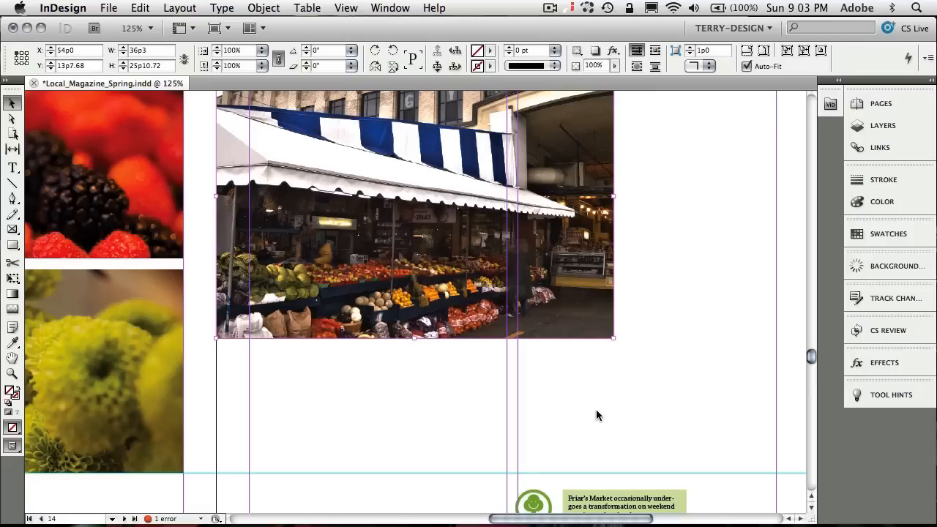
{"action": "mouse_move", "coordinate": [533, 368]}
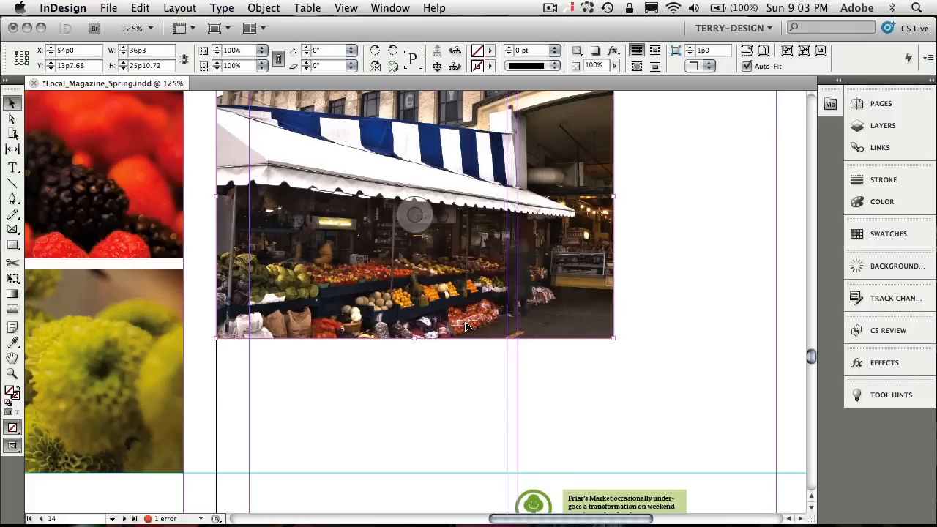
{"action": "mouse_move", "coordinate": [392, 120]}
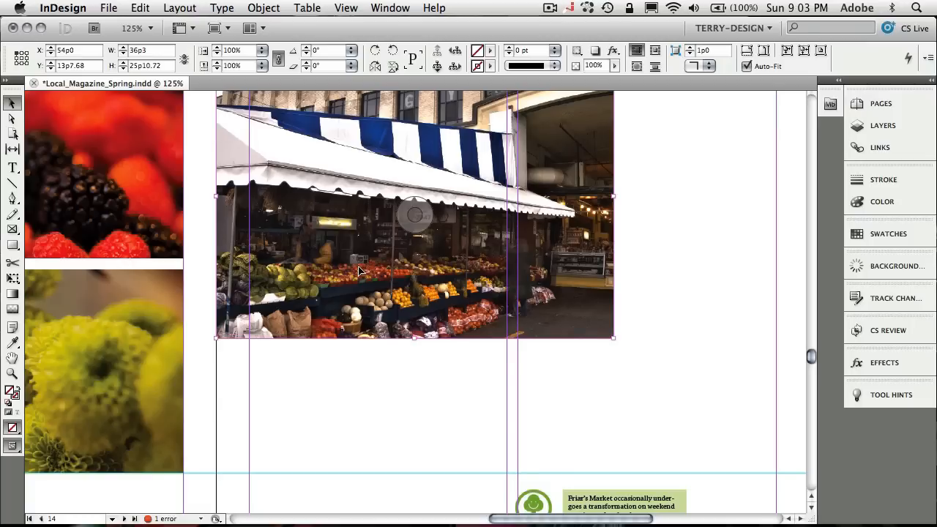
Bring up the context menu on the market photo to reach Captions > Caption Setup.
{"action": "right_click", "coordinate": [358, 271]}
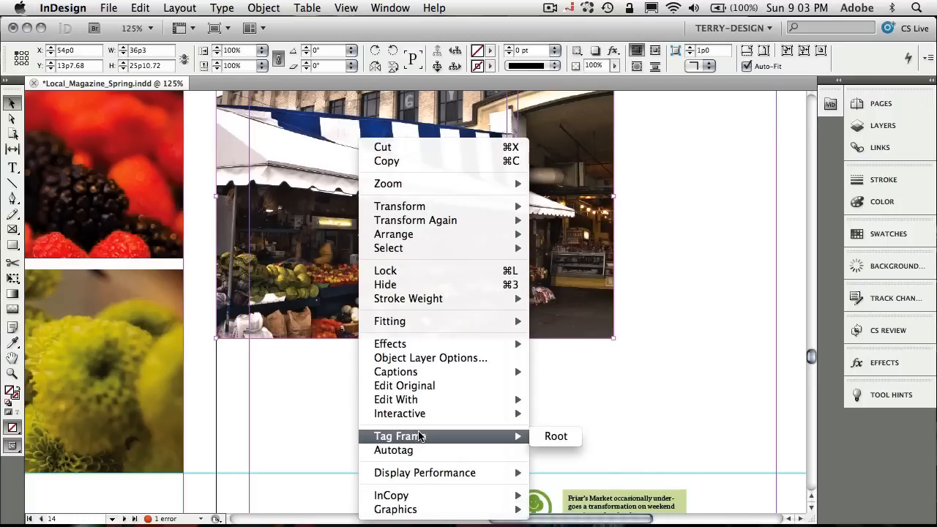
{"action": "mouse_move", "coordinate": [419, 429]}
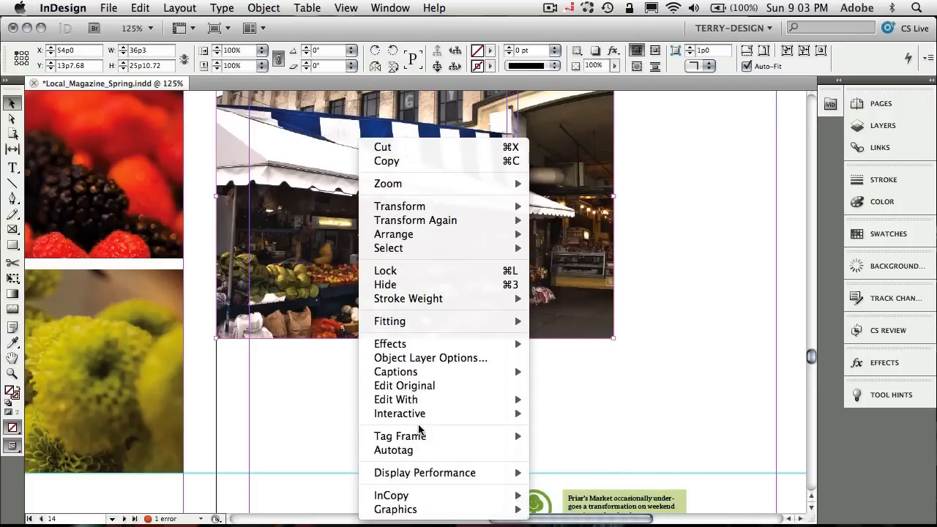
{"action": "mouse_move", "coordinate": [395, 372]}
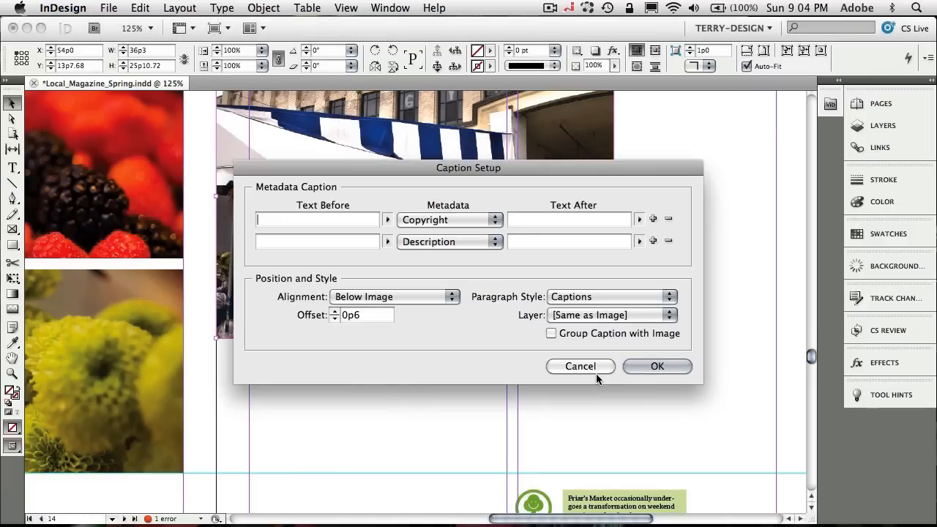
{"action": "mouse_move", "coordinate": [538, 306]}
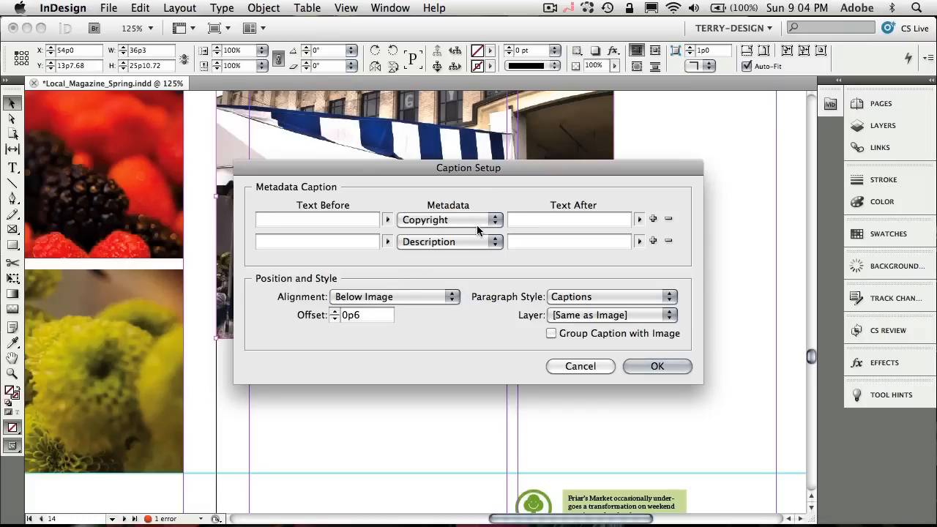
{"action": "mouse_move", "coordinate": [594, 269]}
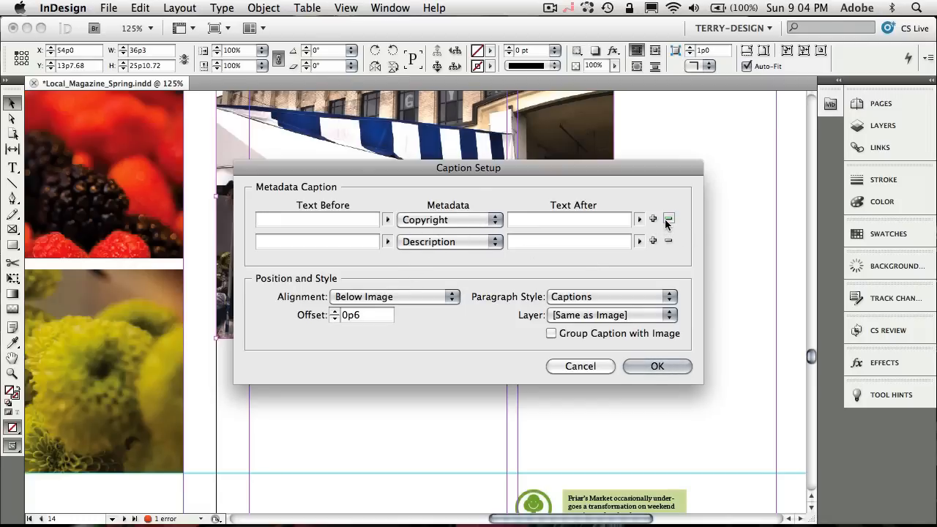
Remove the Copyright row so the caption keeps only the Description metadata.
{"action": "left_click", "coordinate": [668, 218]}
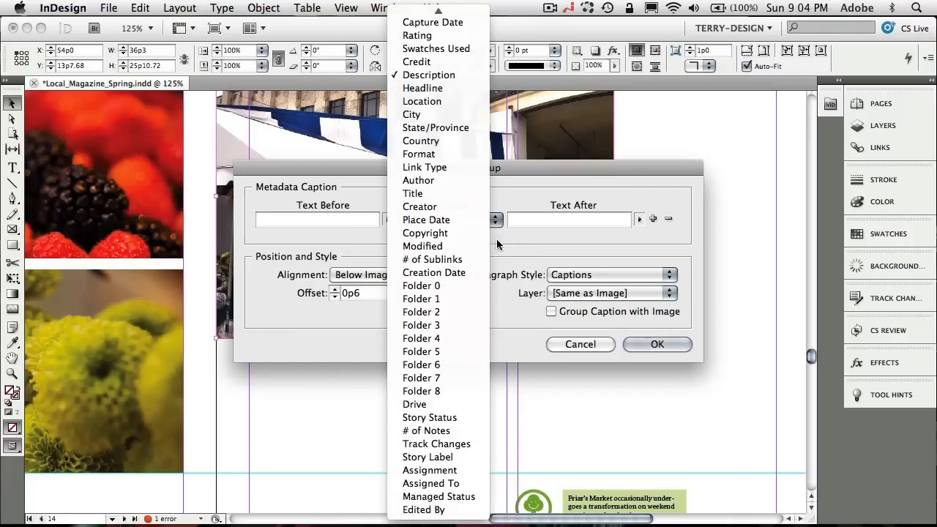
{"action": "mouse_move", "coordinate": [550, 223]}
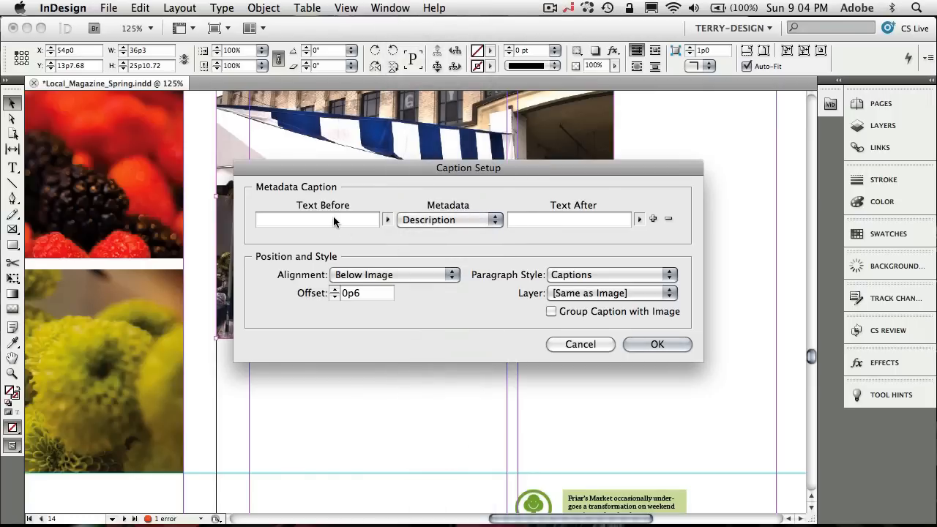
{"action": "mouse_move", "coordinate": [556, 232]}
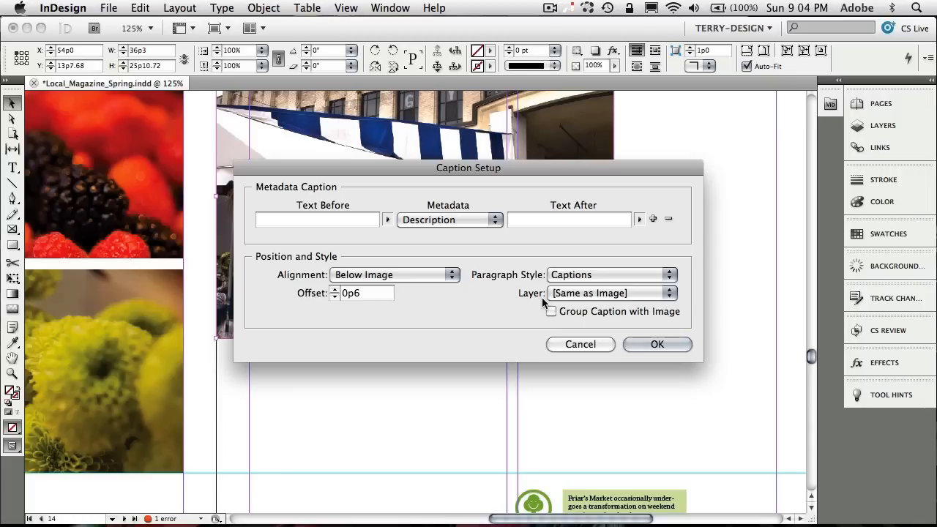
{"action": "mouse_move", "coordinate": [526, 301]}
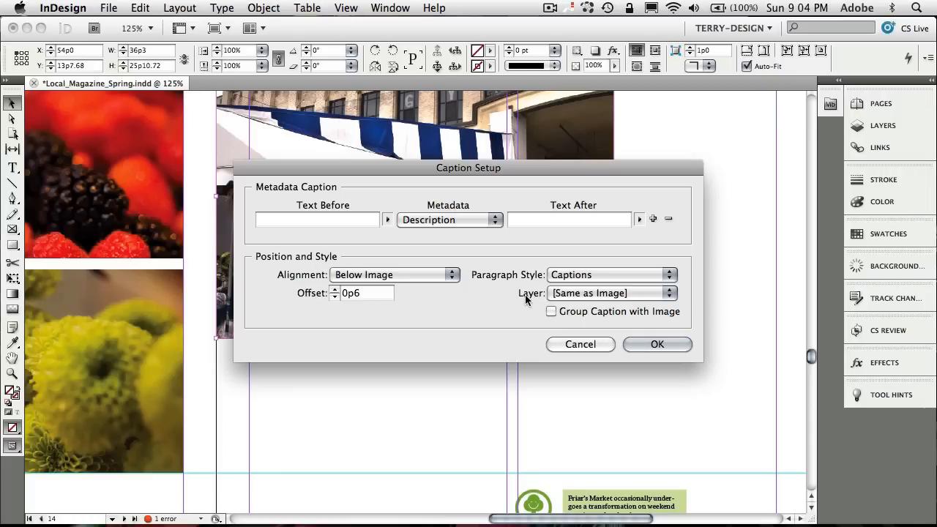
{"action": "mouse_move", "coordinate": [564, 301]}
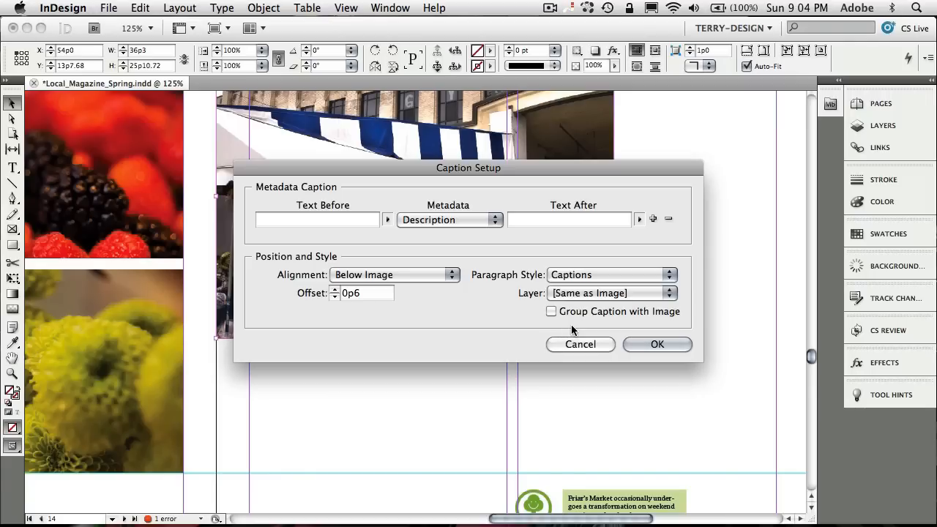
{"action": "mouse_move", "coordinate": [411, 286]}
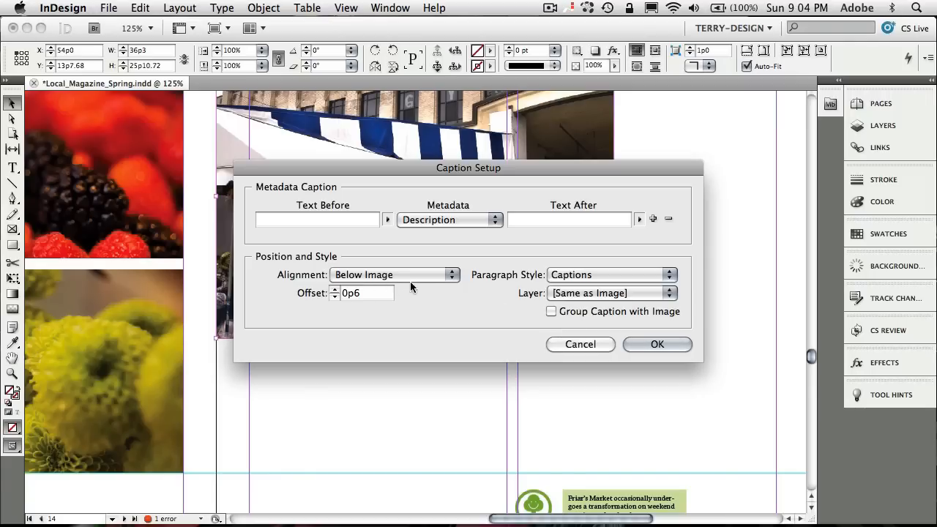
{"action": "mouse_move", "coordinate": [468, 296]}
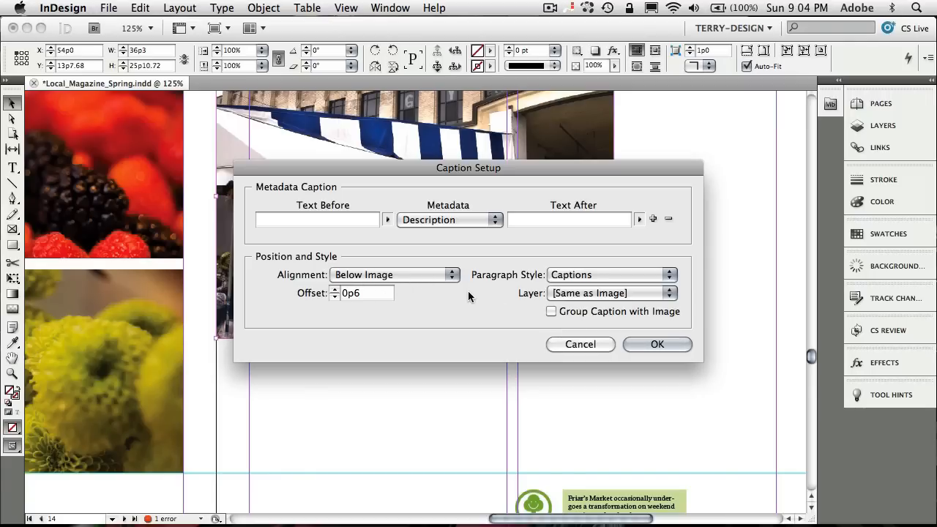
{"action": "mouse_move", "coordinate": [589, 283]}
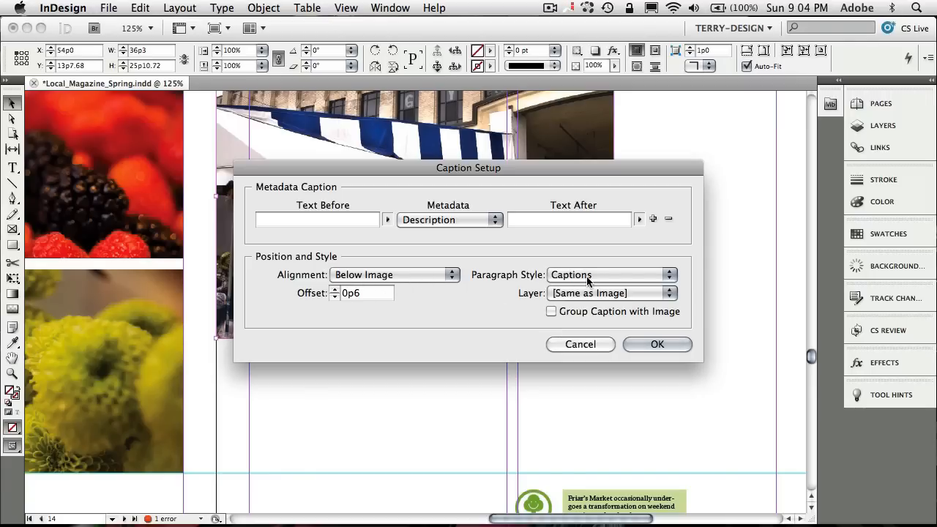
{"action": "mouse_move", "coordinate": [603, 310]}
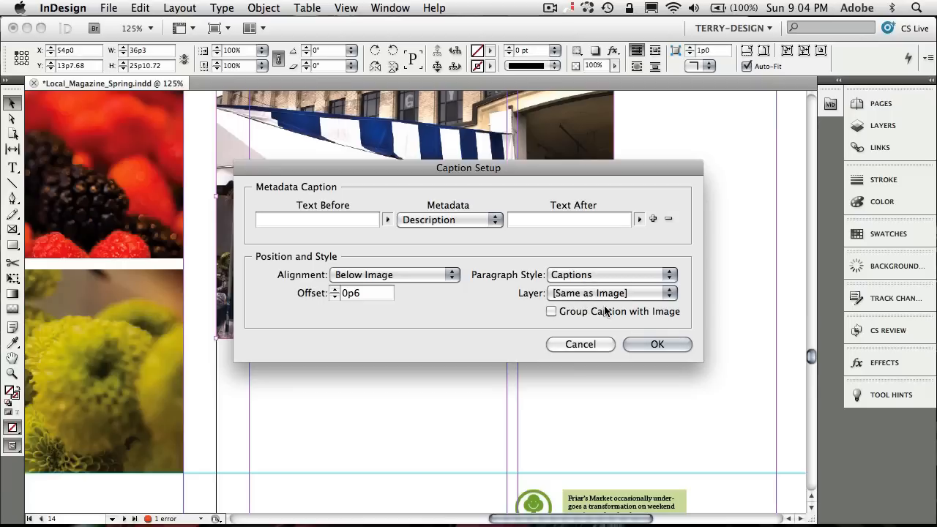
{"action": "mouse_move", "coordinate": [643, 344]}
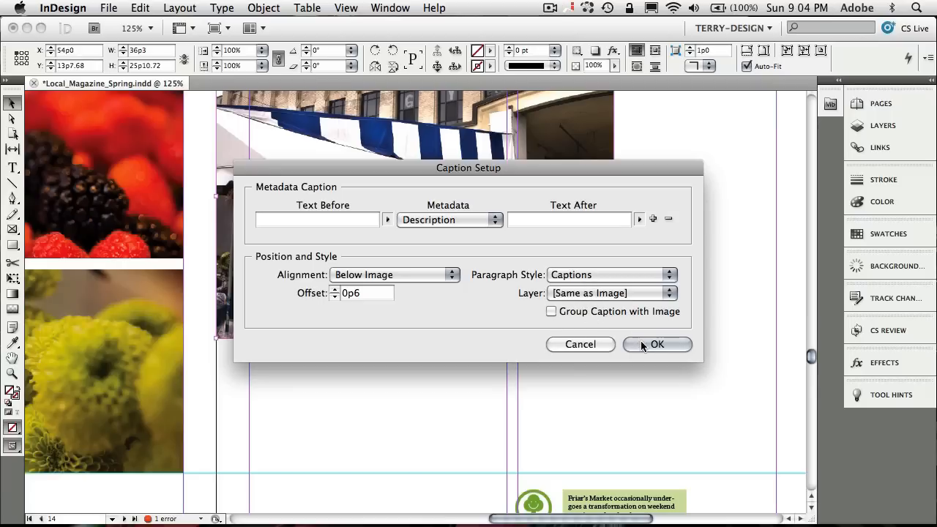
Confirm Caption Setup: Description below the image, 0p6 offset, Captions paragraph style.
{"action": "left_click", "coordinate": [656, 344]}
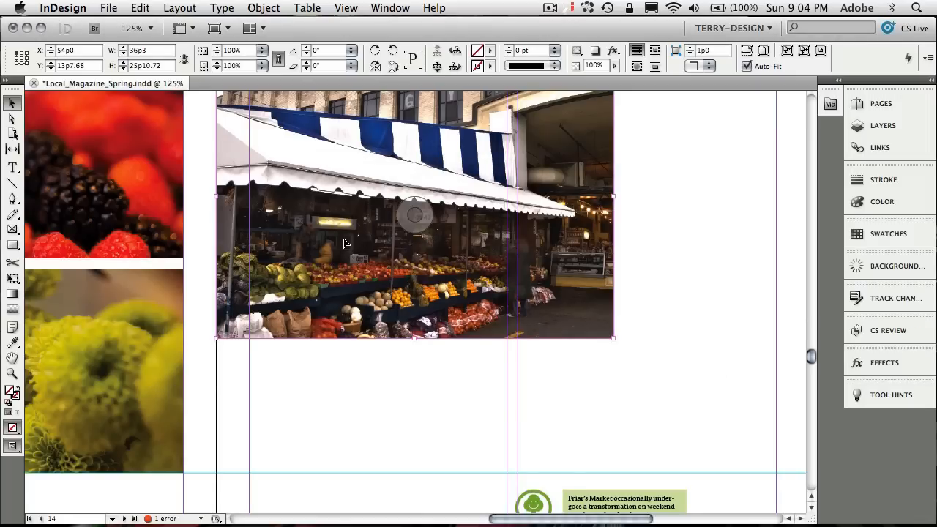
Generate a live caption under the market photo reading its Friar's Market description.
{"action": "right_click", "coordinate": [346, 243]}
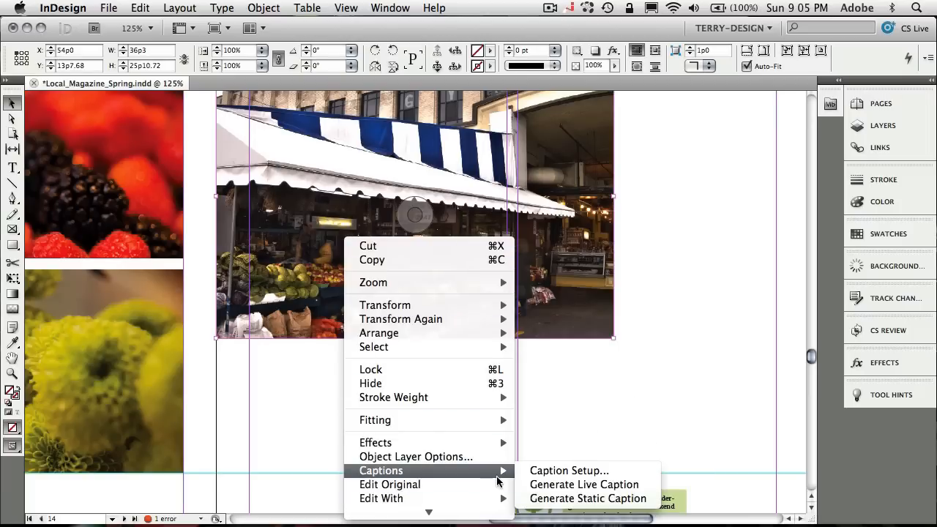
{"action": "mouse_move", "coordinate": [584, 483]}
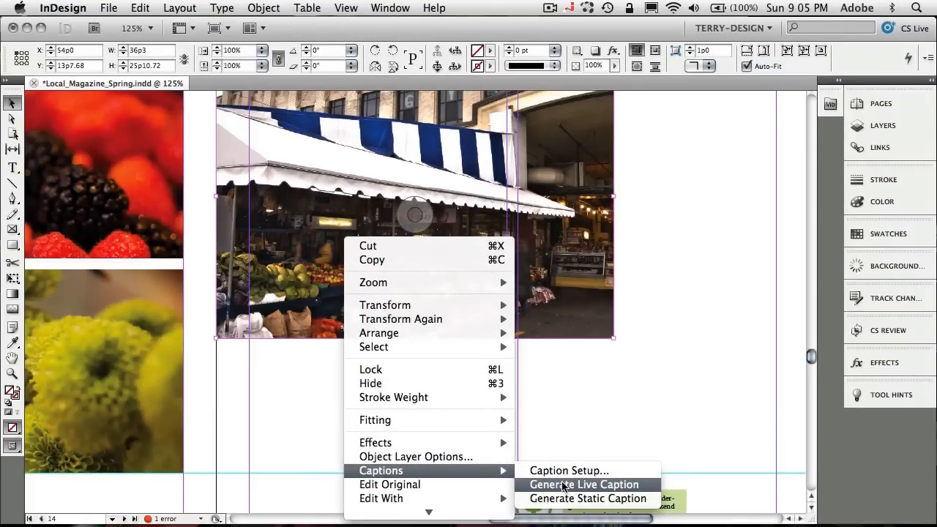
{"action": "left_click", "coordinate": [584, 483]}
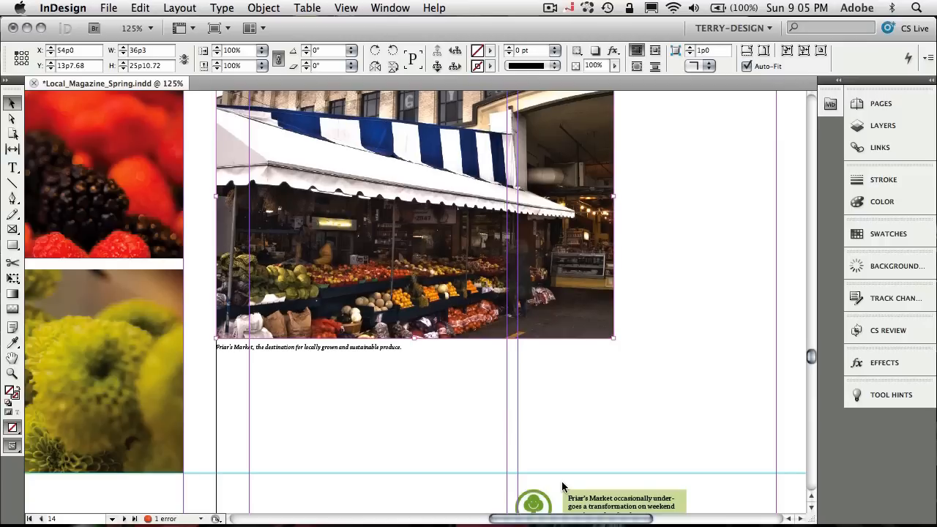
{"action": "mouse_move", "coordinate": [314, 360]}
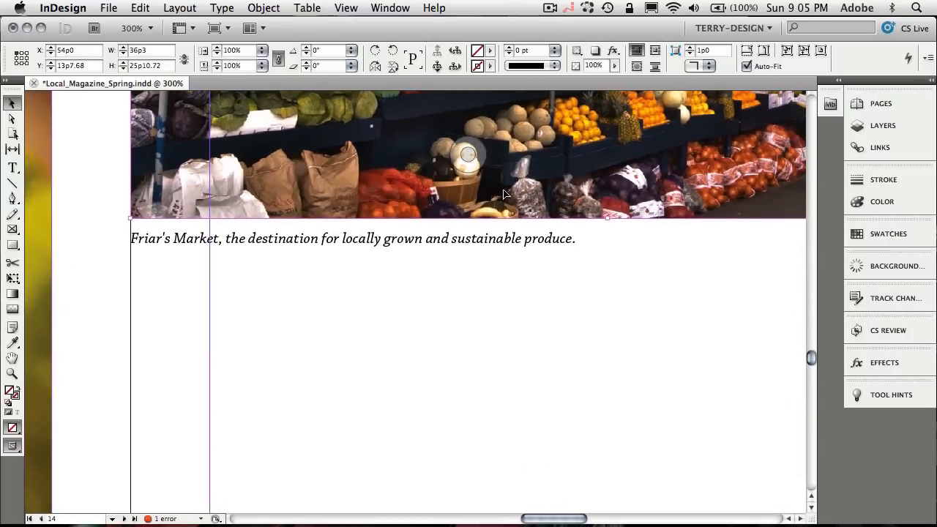
{"action": "mouse_move", "coordinate": [554, 343]}
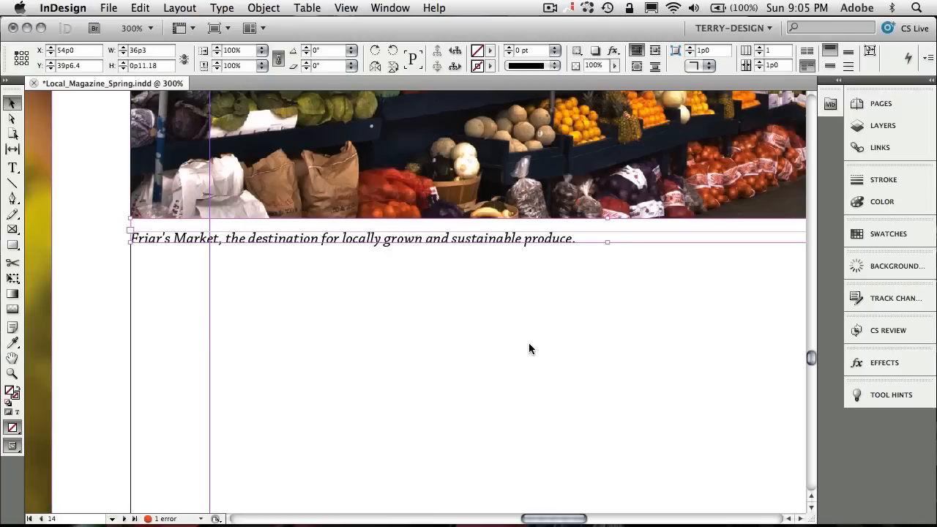
{"action": "mouse_move", "coordinate": [214, 225]}
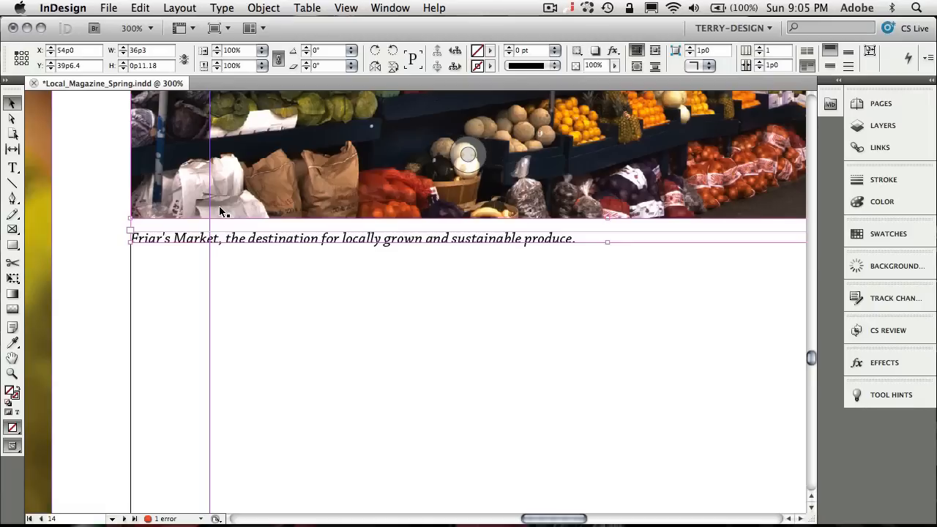
{"action": "mouse_move", "coordinate": [227, 241]}
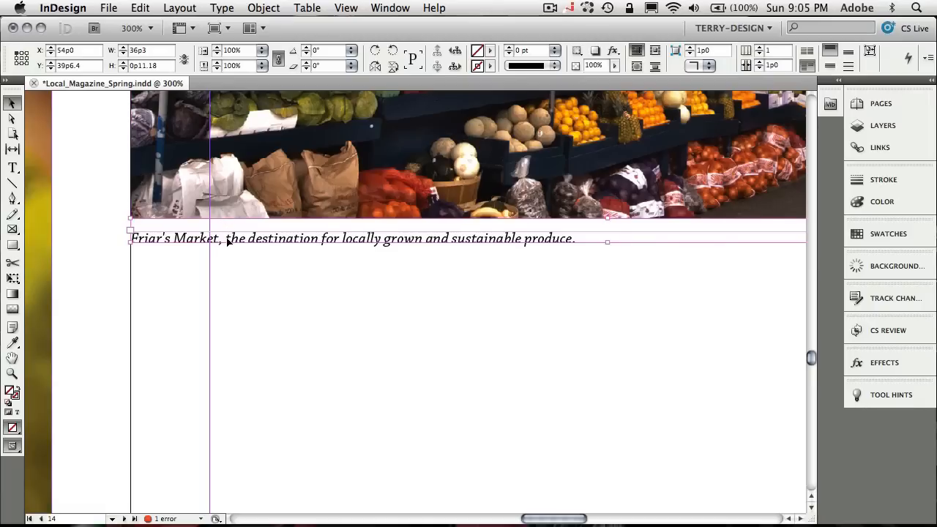
Move the caption off the market photo, then onto the marigold photo so it reads its description.
{"action": "left_click_drag", "start_coordinate": [366, 237], "coordinate": [366, 284]}
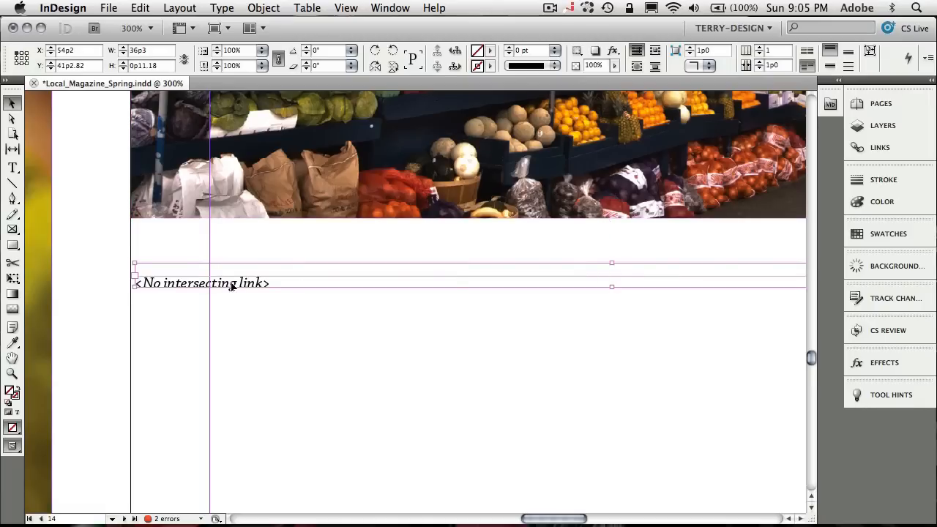
{"action": "mouse_move", "coordinate": [246, 320]}
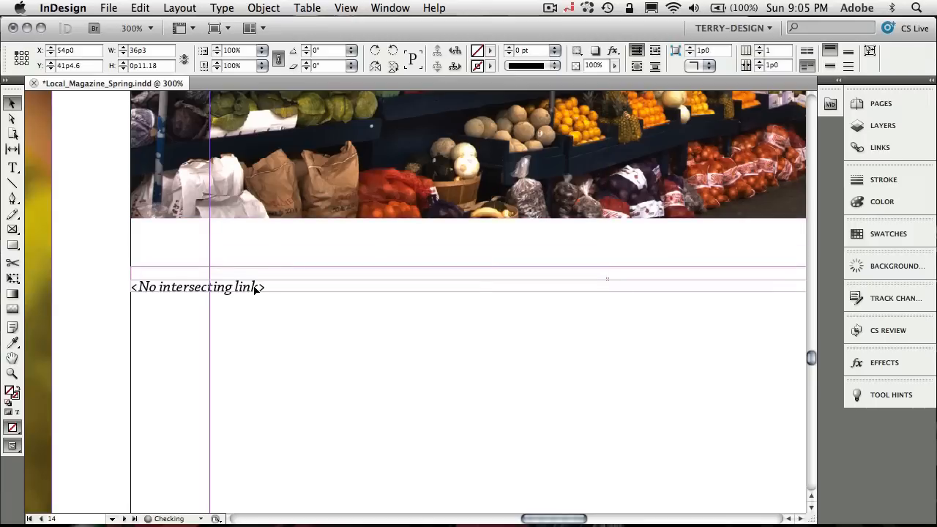
{"action": "left_click_drag", "start_coordinate": [256, 287], "coordinate": [184, 294]}
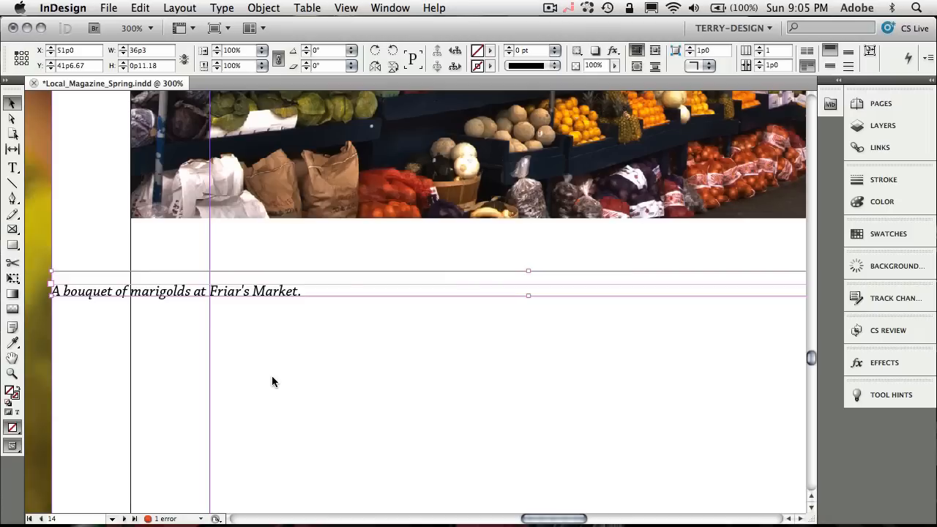
{"action": "mouse_move", "coordinate": [285, 296]}
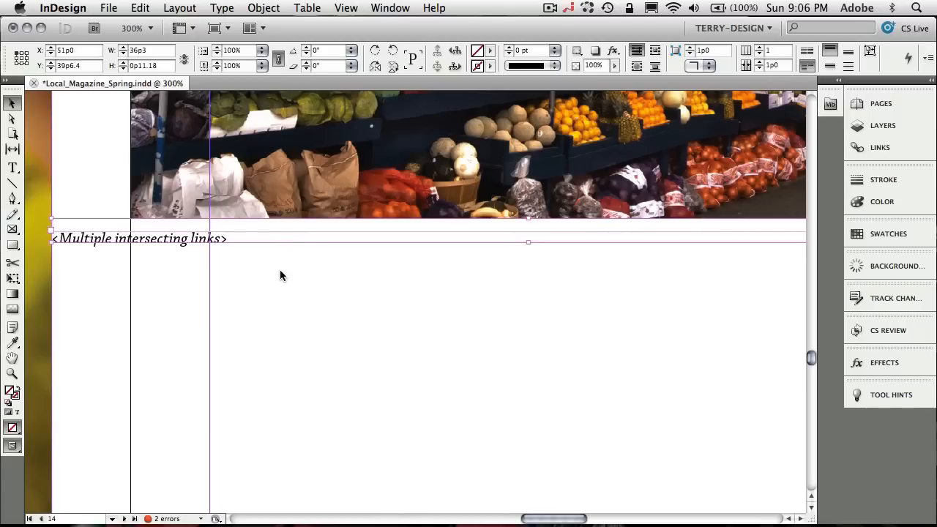
{"action": "mouse_move", "coordinate": [271, 267]}
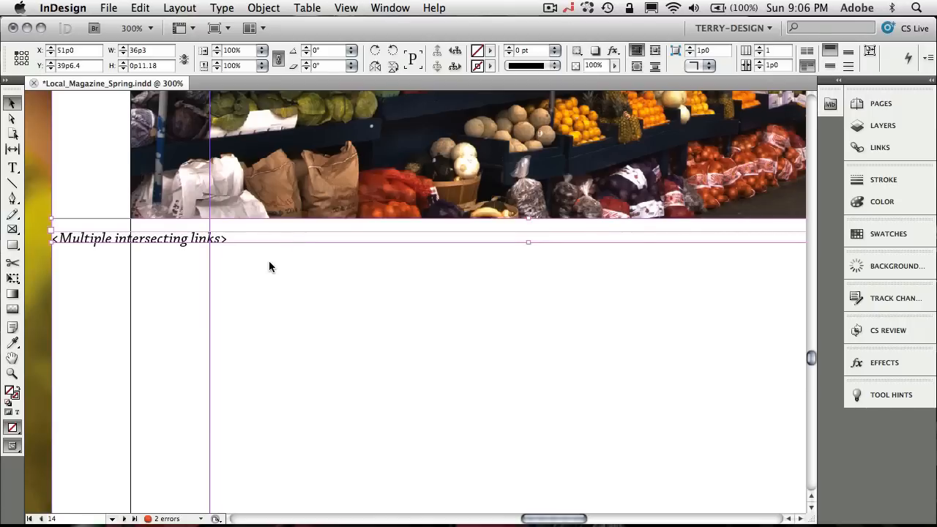